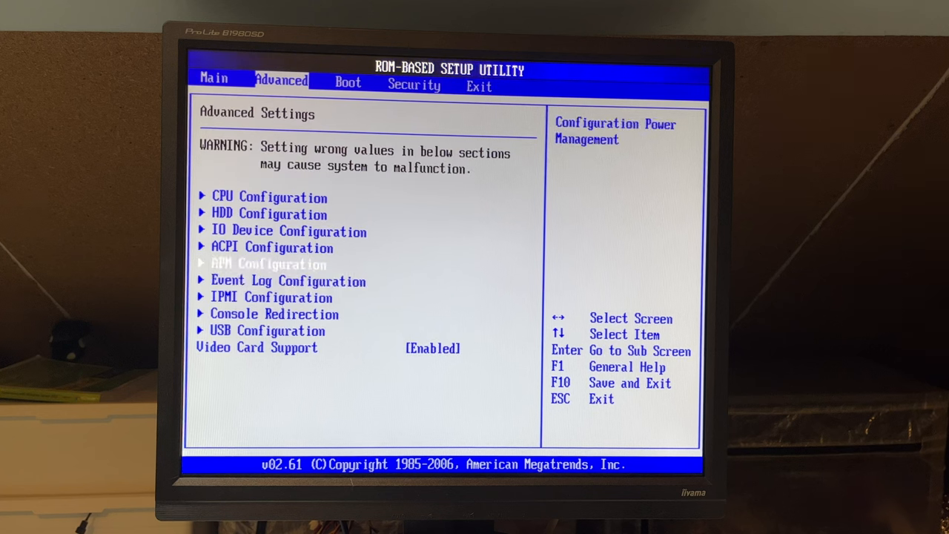
Highlight IPMI Configuration in Advanced Settings, passing Event Log Configuration, to read its description.
key("down")
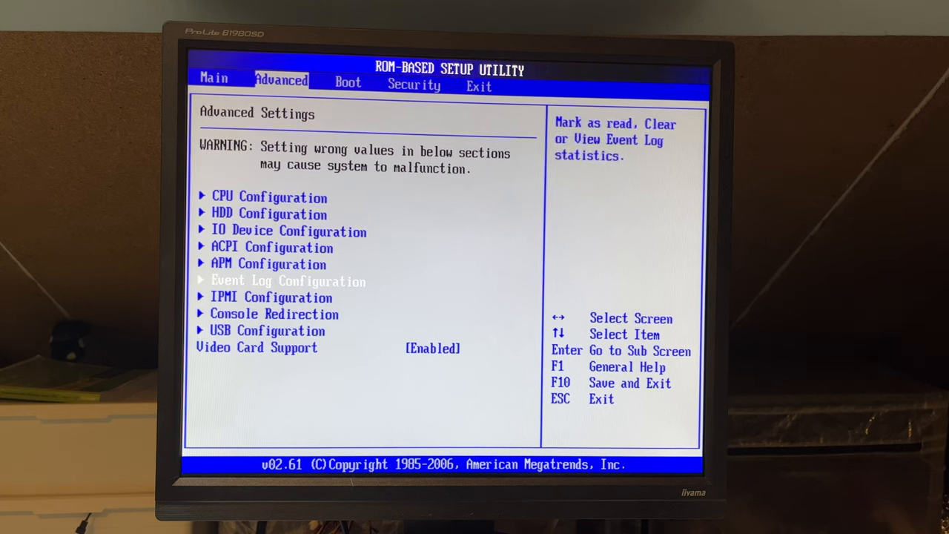
key("Down")
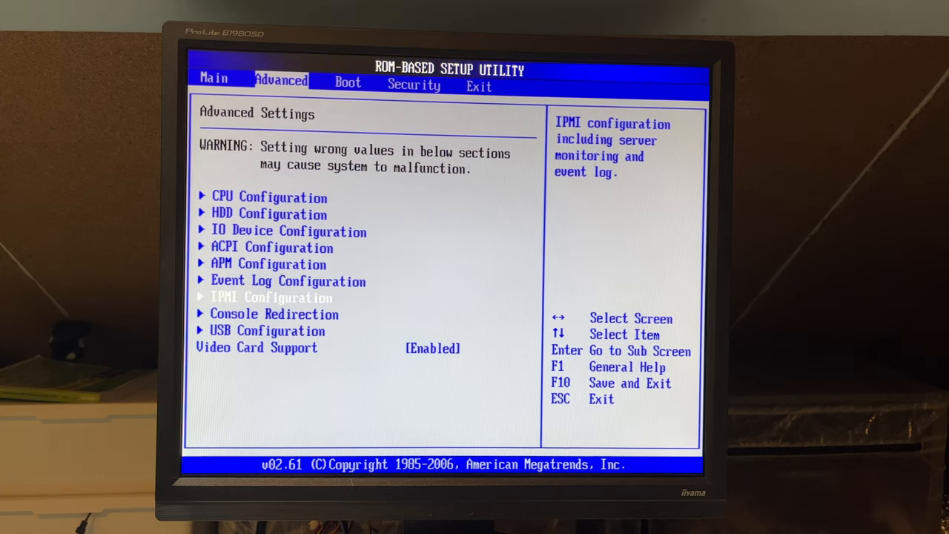